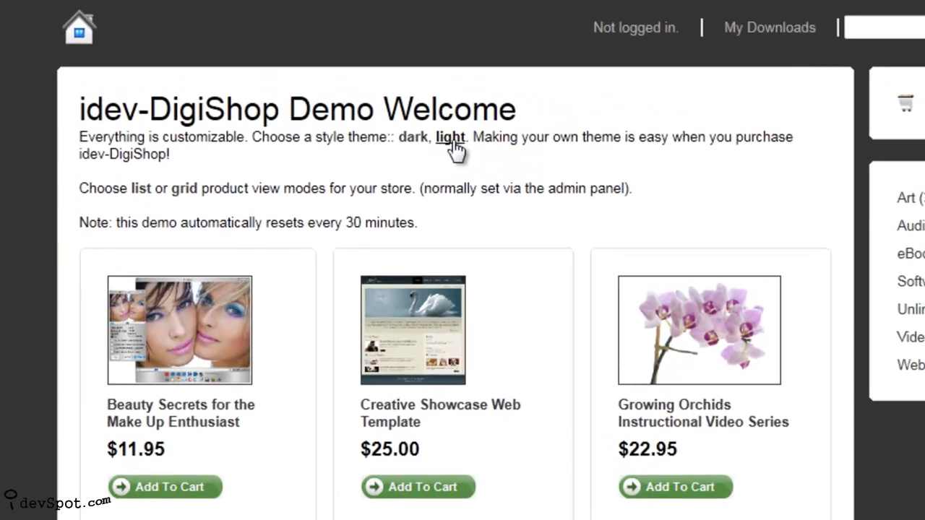
Step: Toggle the store between light and dark themes, then show products as a list and back to a grid
left_click(450, 137)
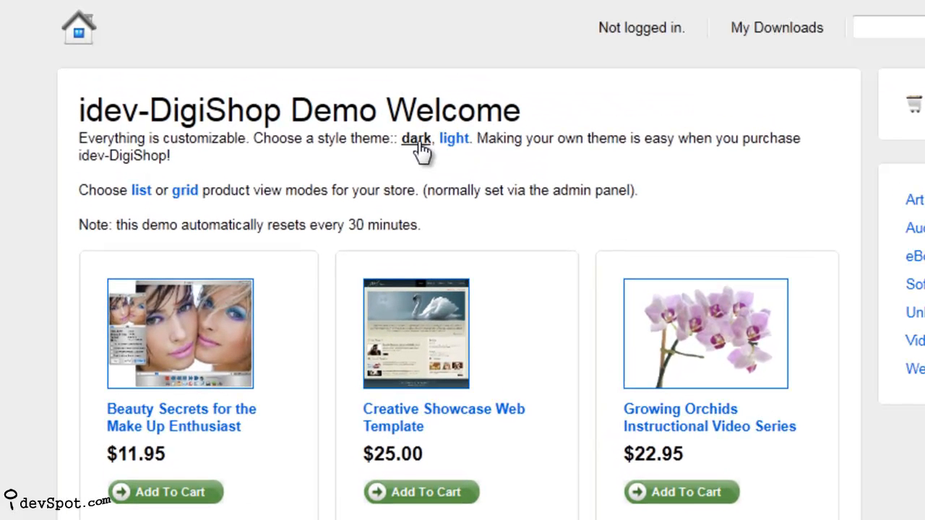
left_click(416, 138)
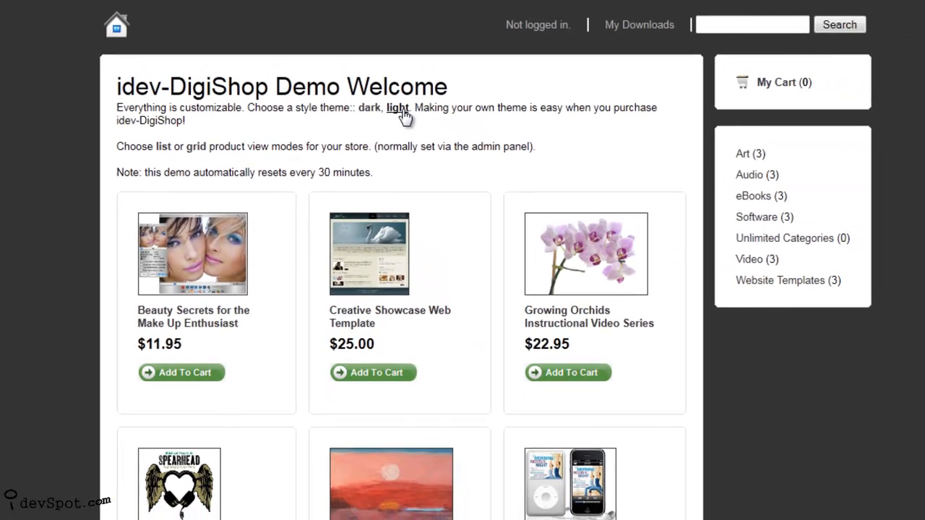
left_click(397, 107)
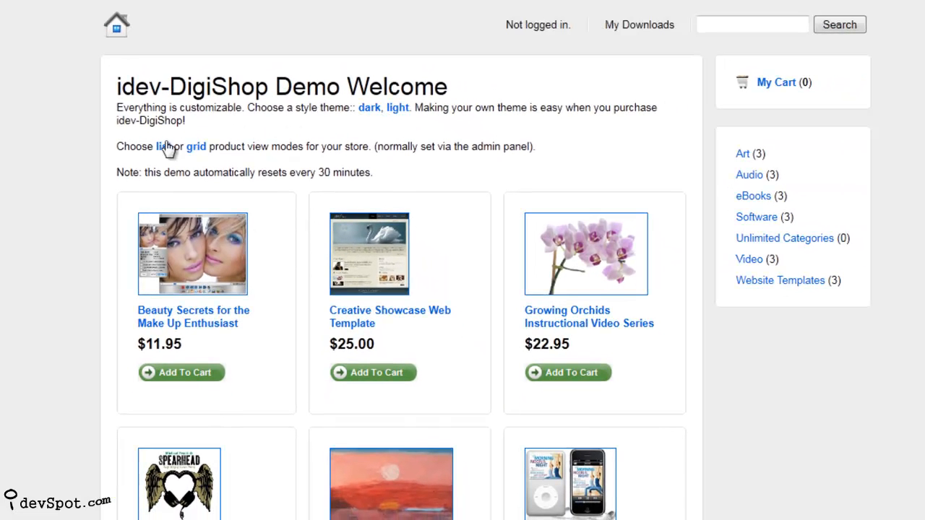
left_click(163, 146)
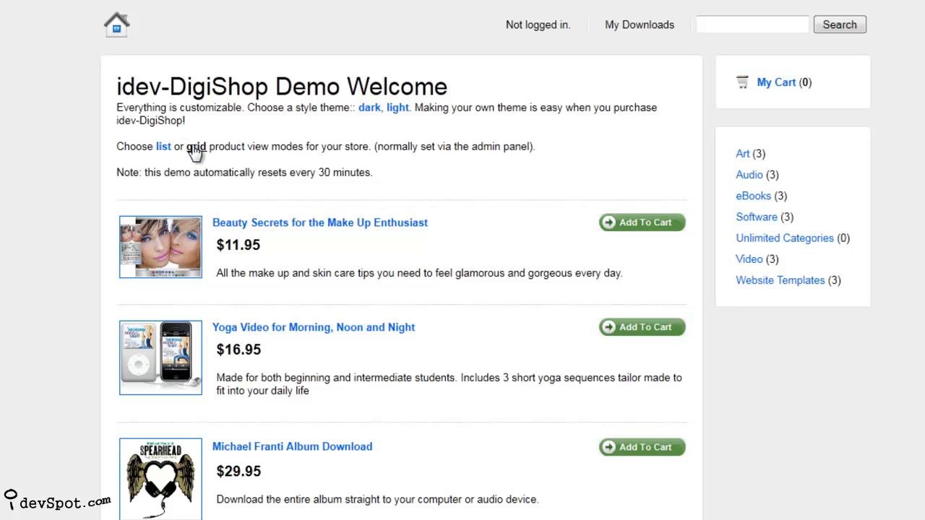
left_click(196, 146)
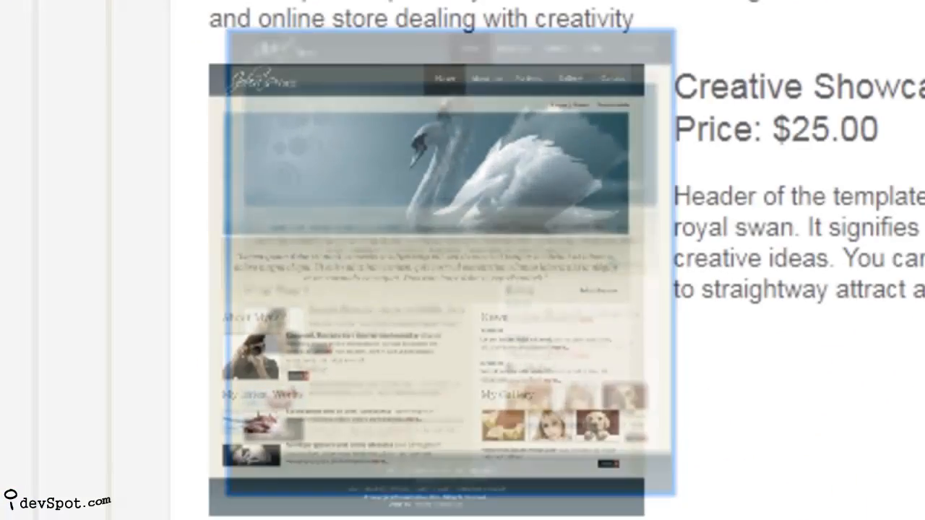
Step: Add the Creative Showcase Web Template ($25) to the cart and proceed to Buy Now
left_click(636, 172)
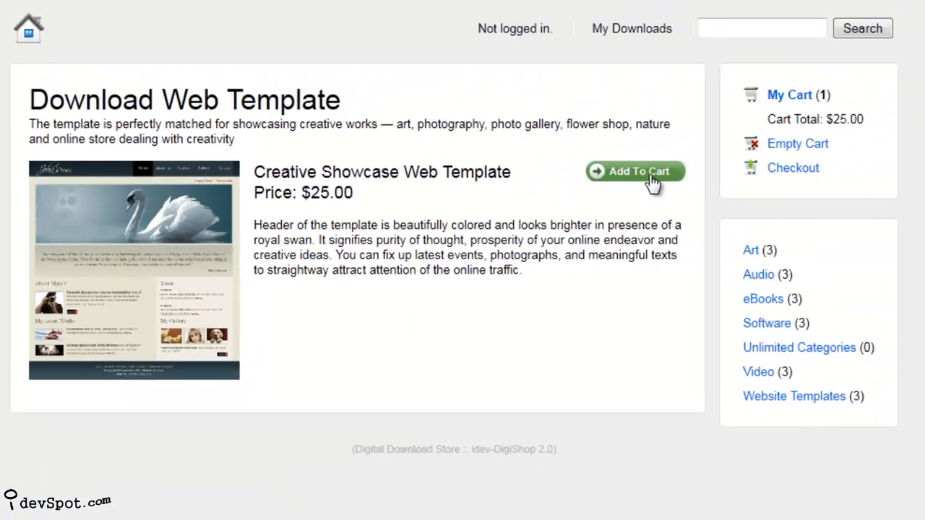
left_click(634, 172)
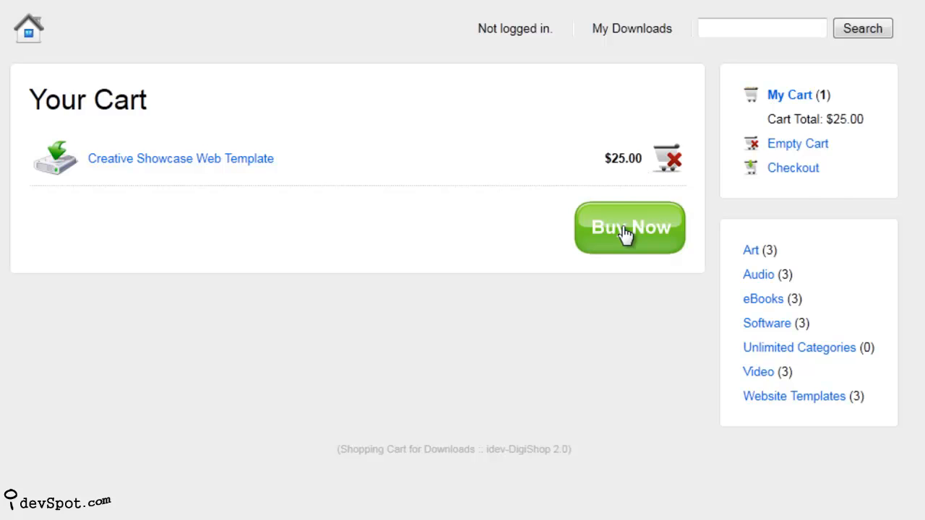
left_click(630, 227)
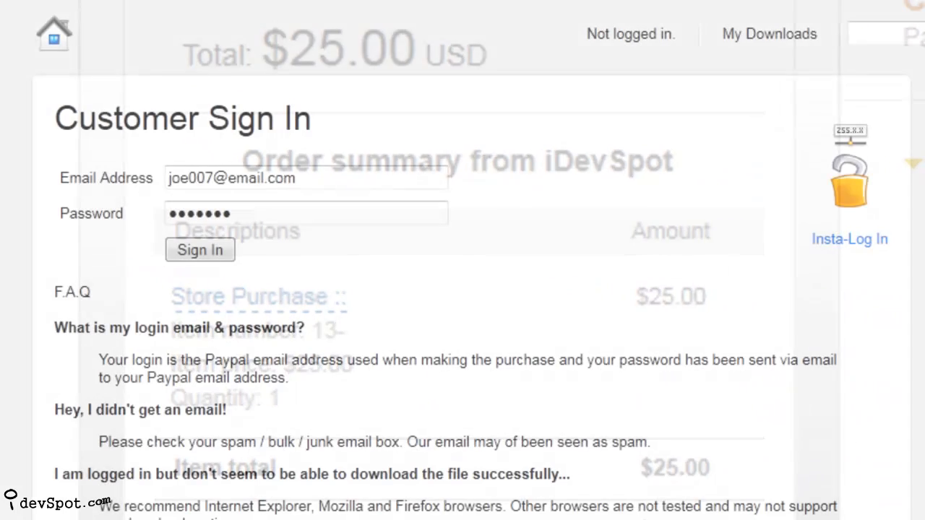
Step: Submit the buyer's email and password on the Customer Sign In page
left_click(199, 249)
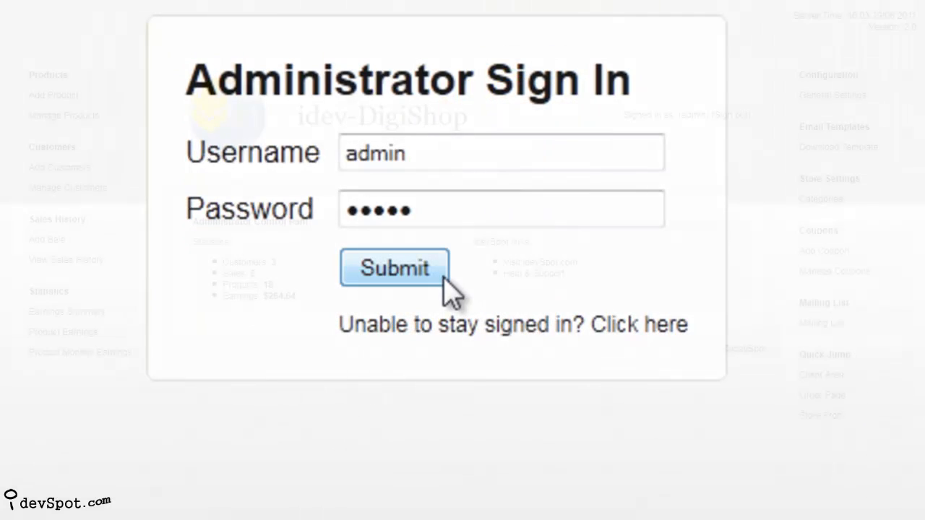
Step: Submit the administrator username and password to enter the admin panel
left_click(394, 268)
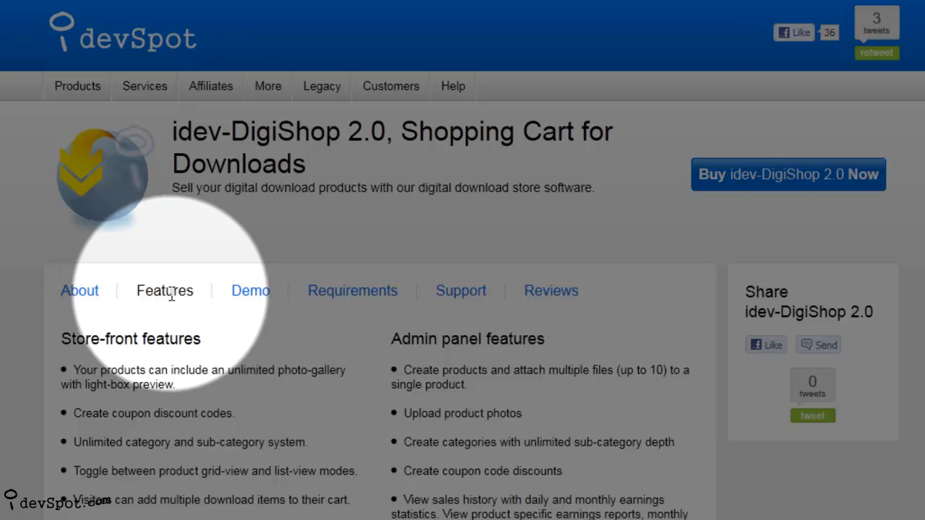
Step: Show the Demo tab listing Admin Panel, Store and Customer Download demos
left_click(251, 290)
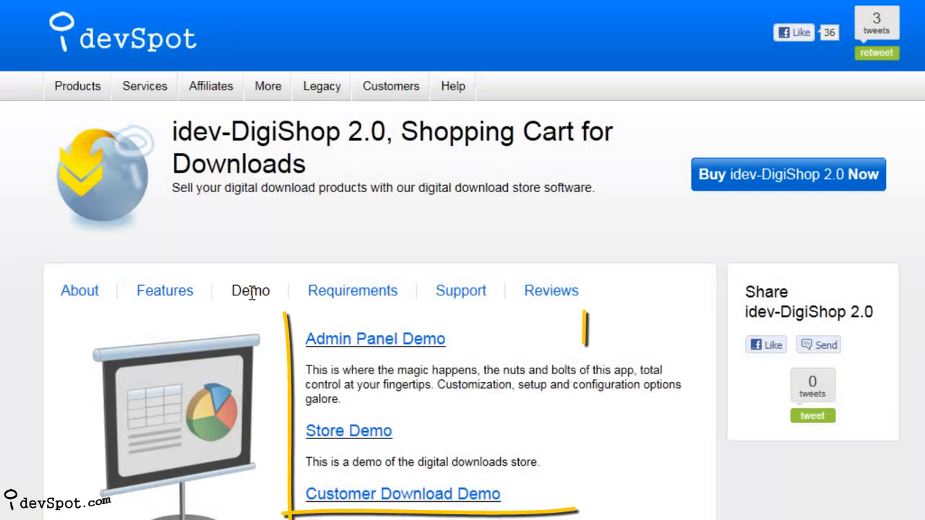